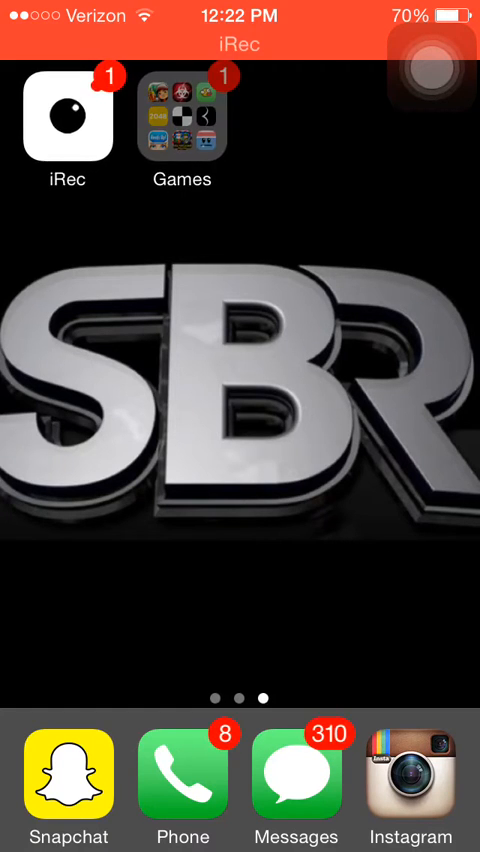
# Open the Games folder on the Home Screen to reach the Circle Pong game
pyautogui.click(182, 123)
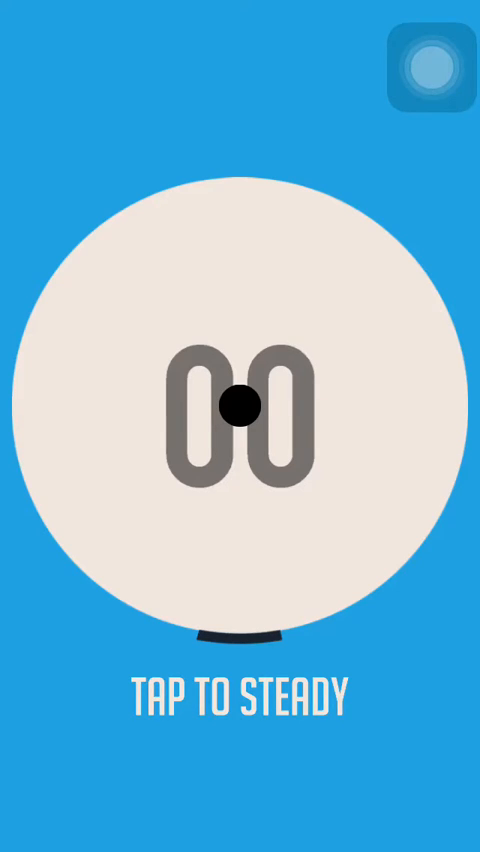
# Play a Circle Pong round until Game Over, then begin another round
pyautogui.click(240, 405)
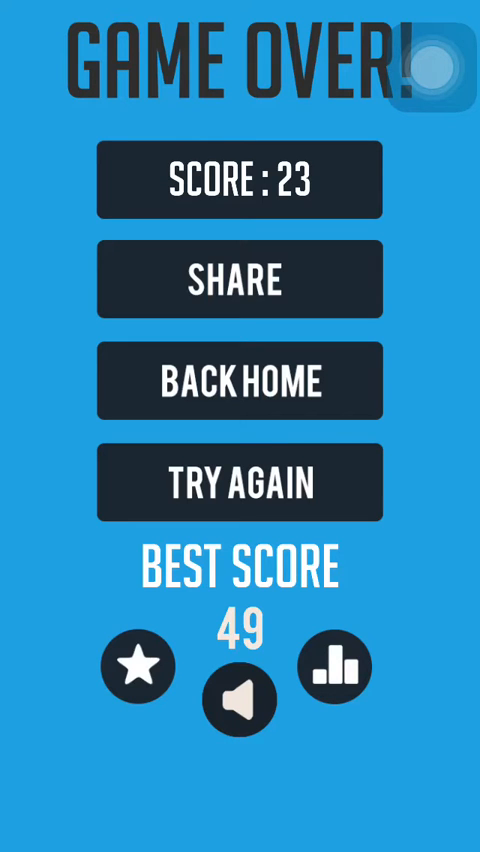
pyautogui.click(240, 483)
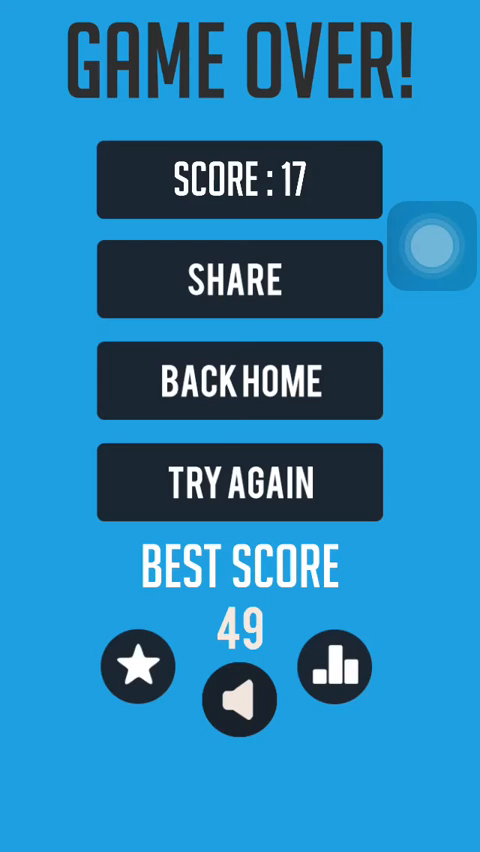
# Tap Try Again after the Game Over screen to start another round
pyautogui.click(240, 482)
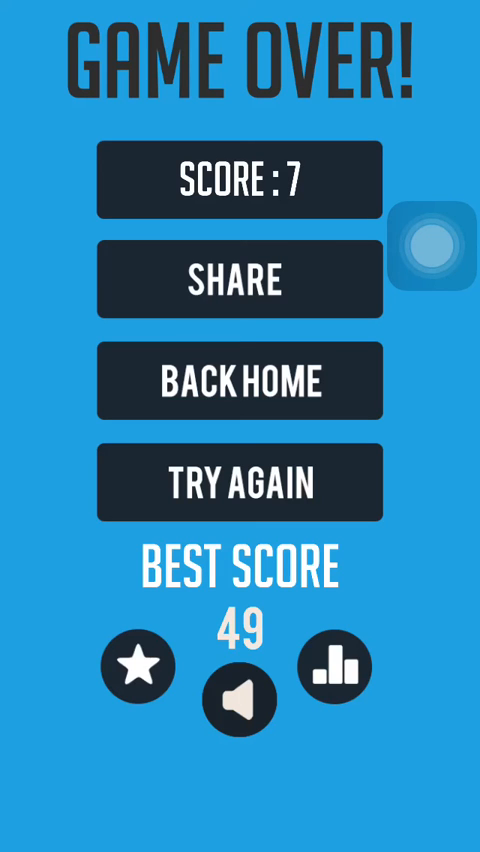
# Tap Try Again and steady the ball to score the first point, 01
pyautogui.click(240, 482)
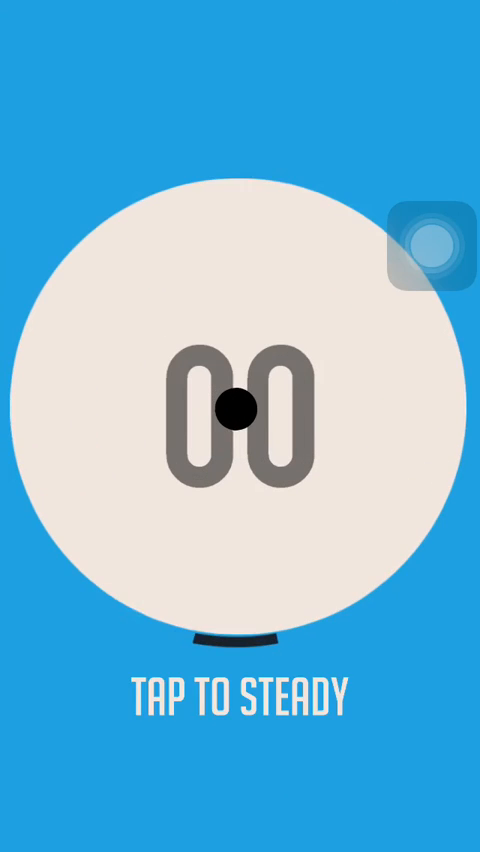
pyautogui.click(240, 410)
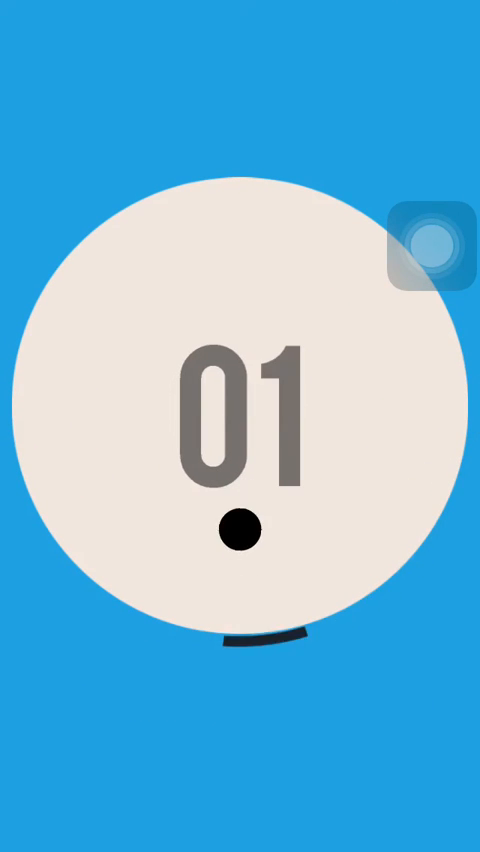